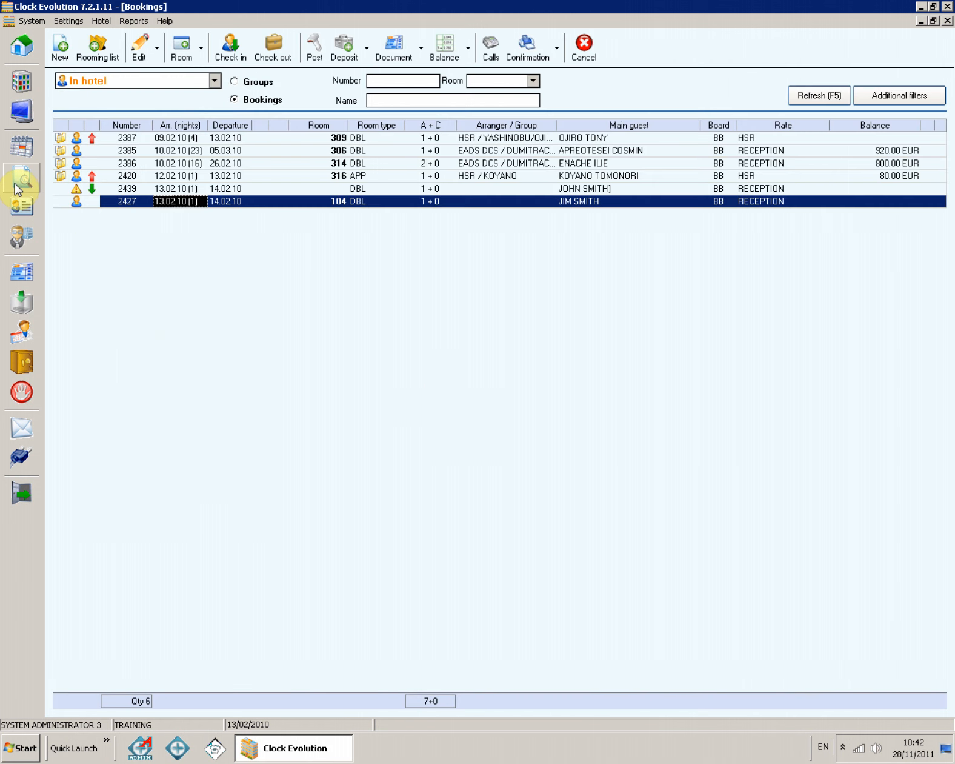
{"action": "mouse_move", "coordinate": [20, 179]}
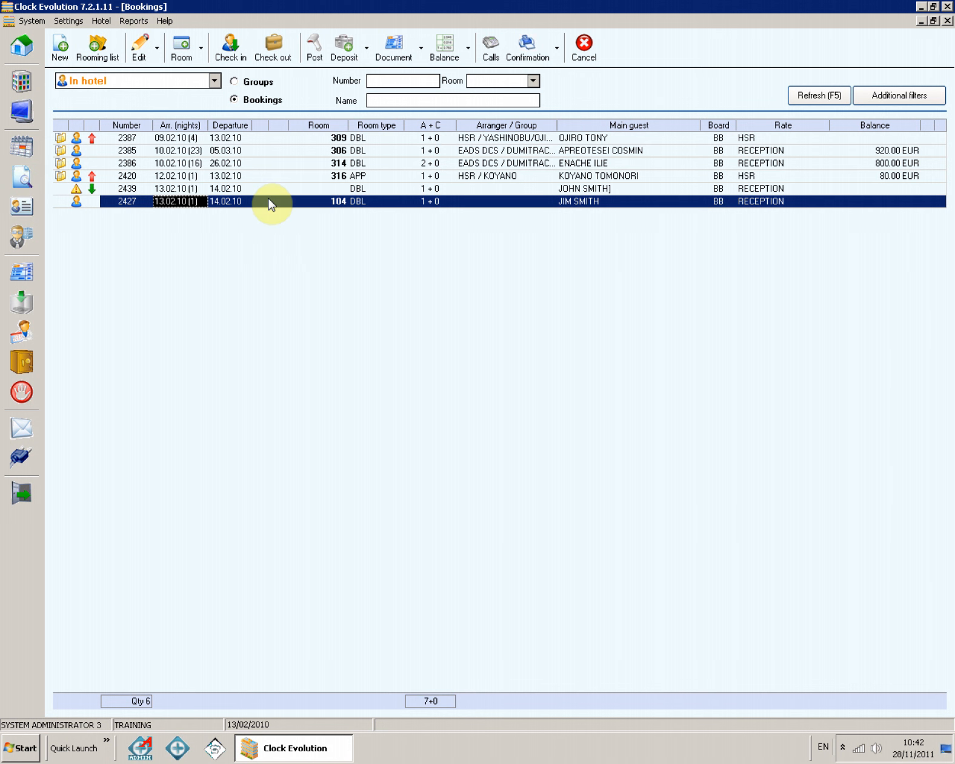
{"action": "double_click", "coordinate": [272, 201]}
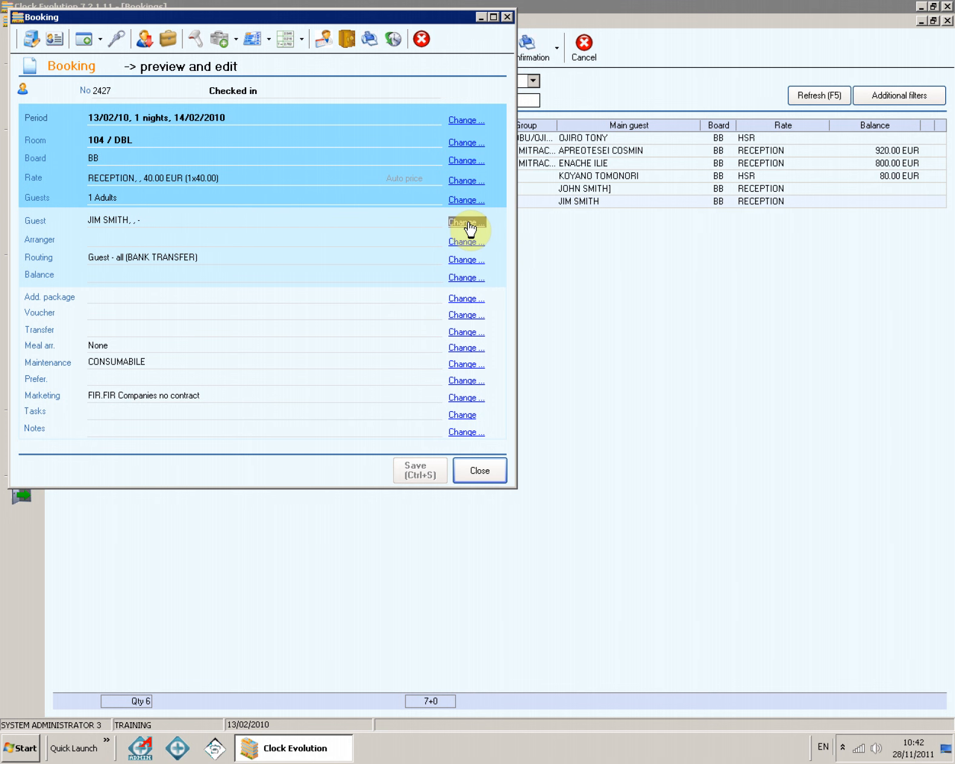
- Change the guest of booking 2427 to VIP type and save the booking
{"action": "left_click", "coordinate": [464, 222]}
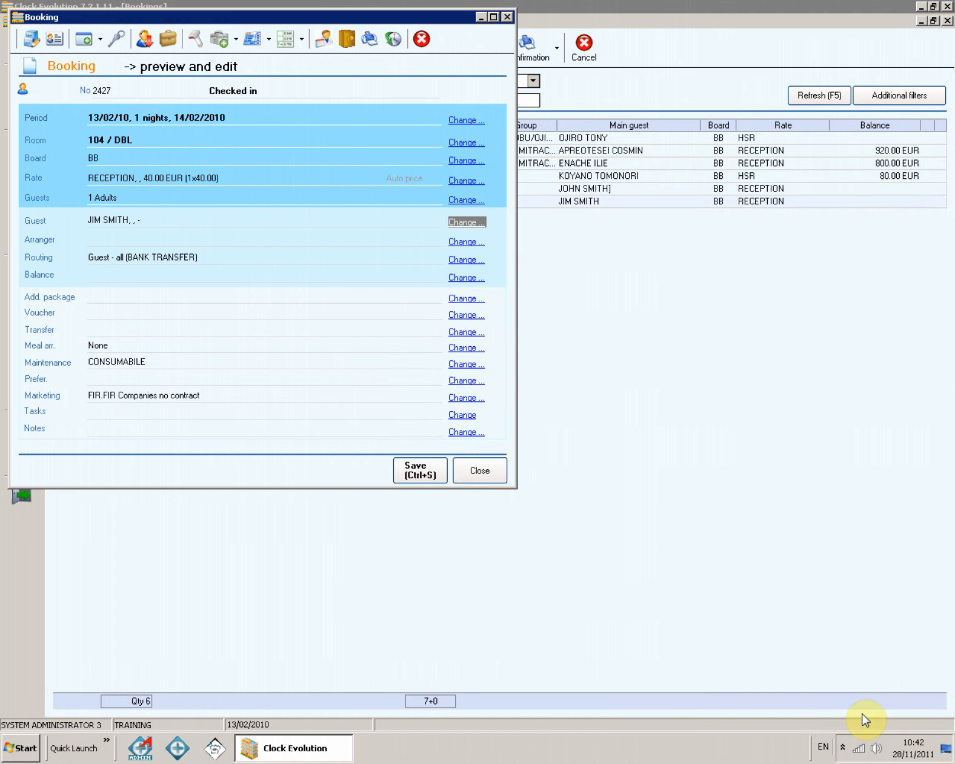
{"action": "mouse_move", "coordinate": [719, 608]}
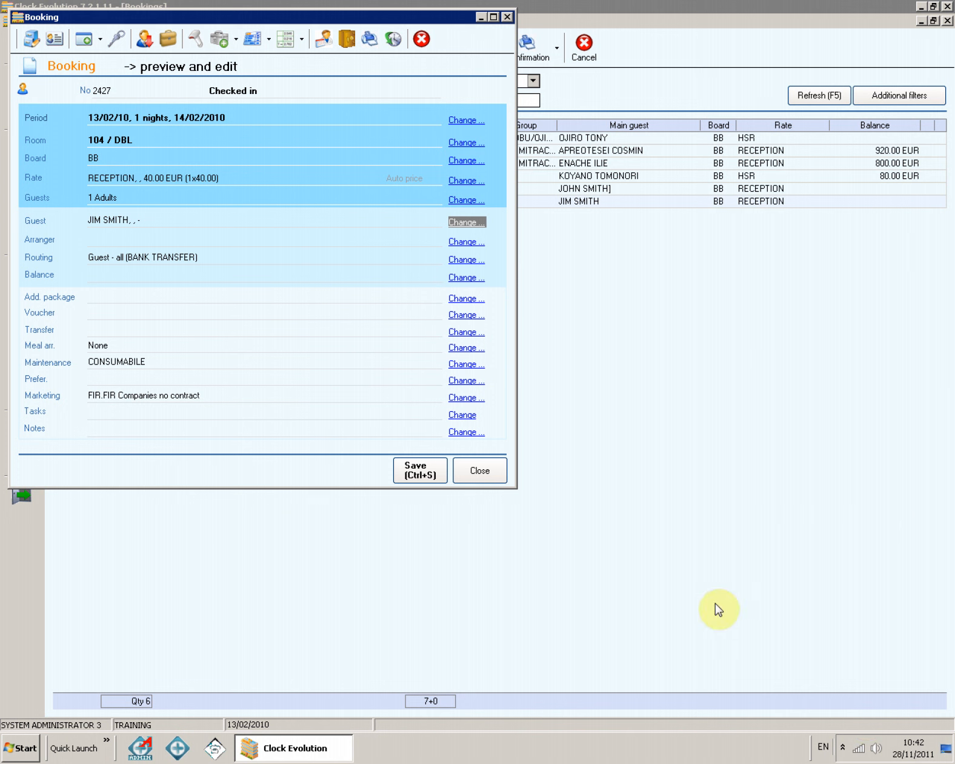
{"action": "mouse_move", "coordinate": [564, 612]}
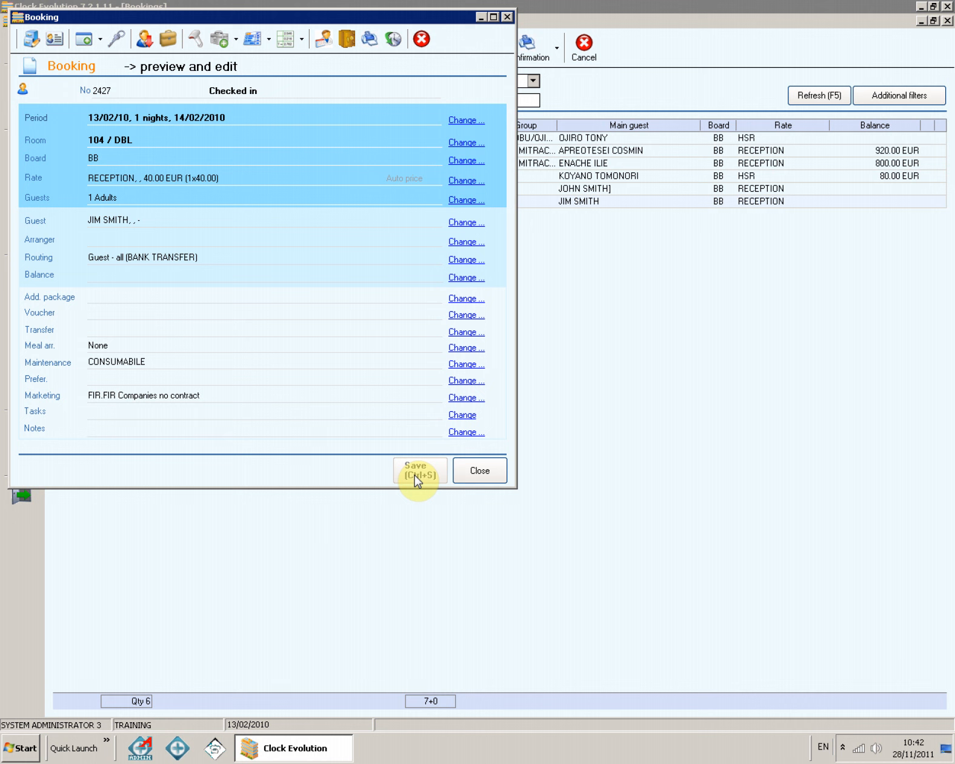
{"action": "left_click", "coordinate": [480, 469]}
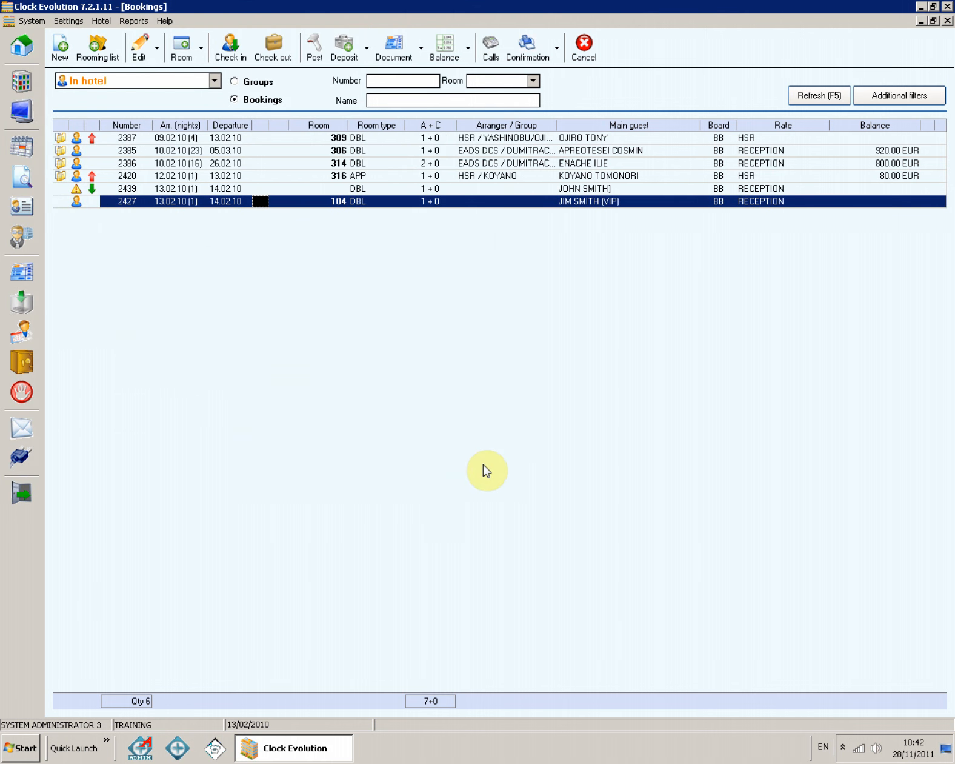